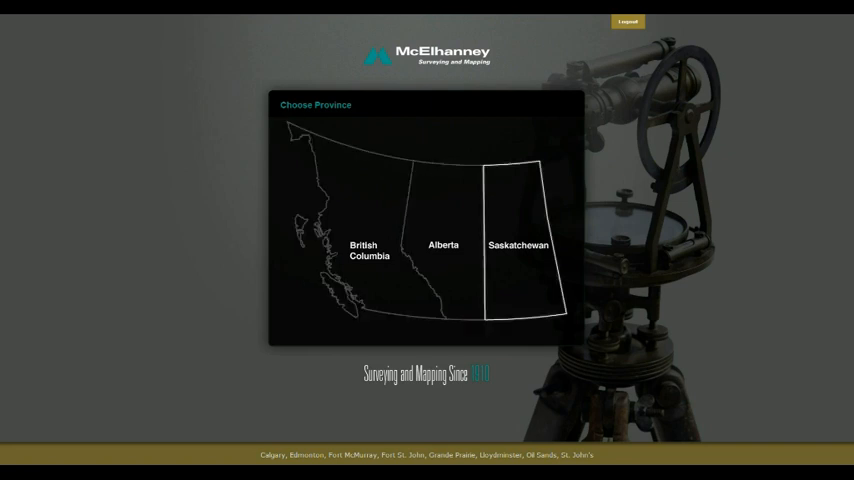
Choose Alberta on the Choose Province screen to load its map
left_click(444, 244)
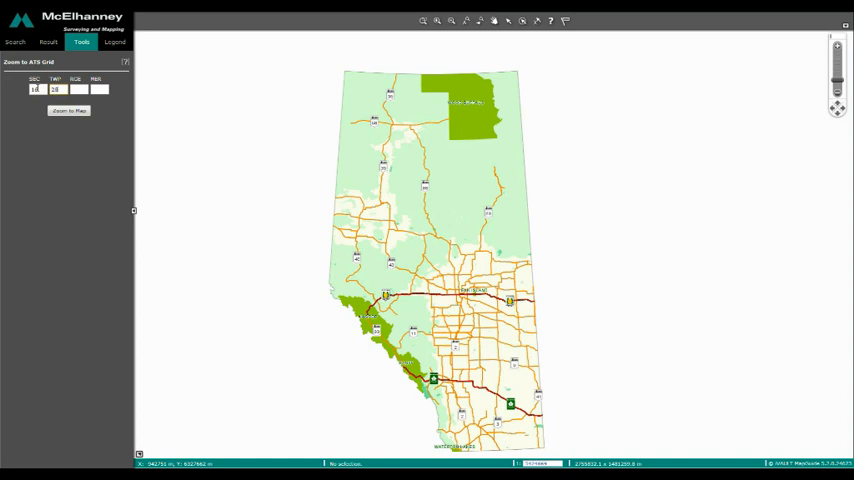
Zoom to the ATS grid record with meridian 4, showing sections 15-17
type("4")
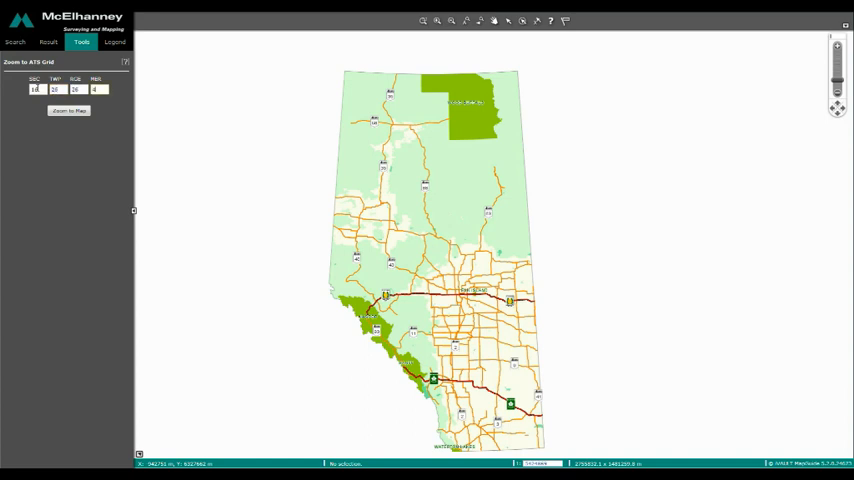
left_click(68, 110)
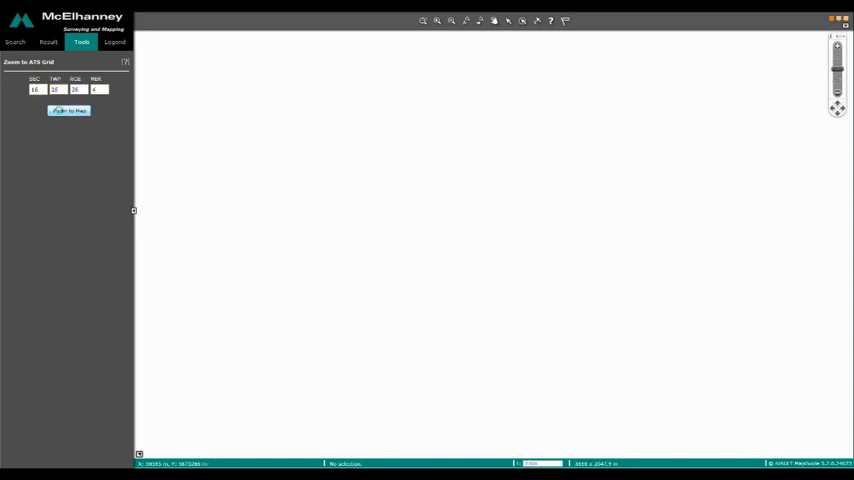
left_click(68, 110)
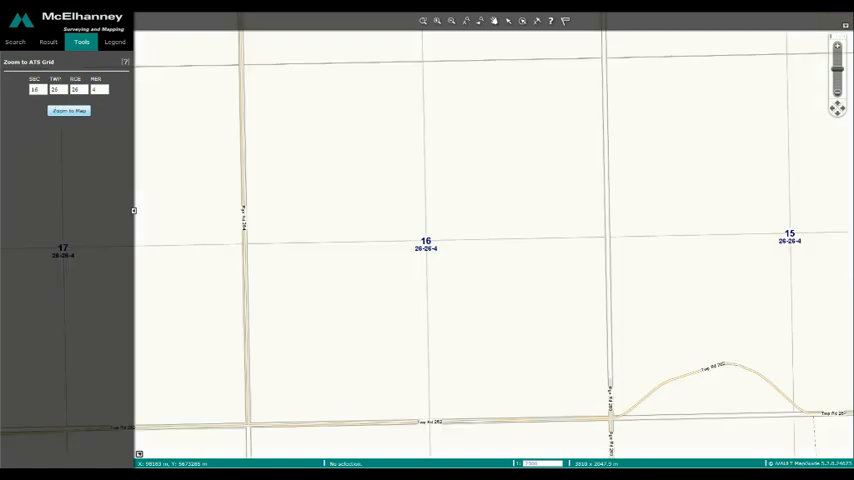
left_click(114, 42)
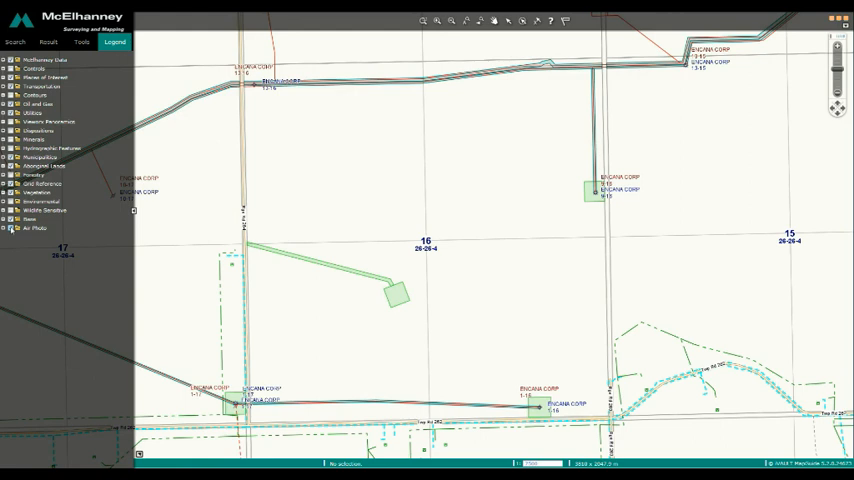
Turn on a survey layer in the Legend so pipelines show over the section
left_click(6, 228)
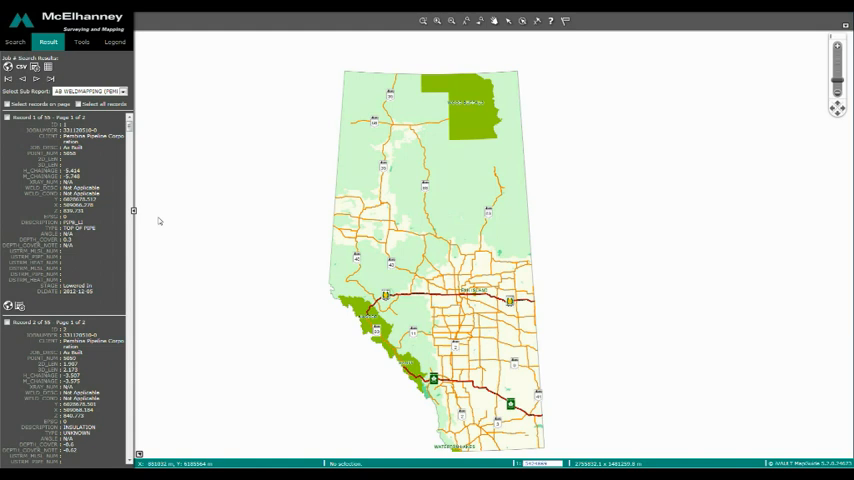
Export the weld-mapping report and open the downloaded file in Excel
scroll("down", 3)
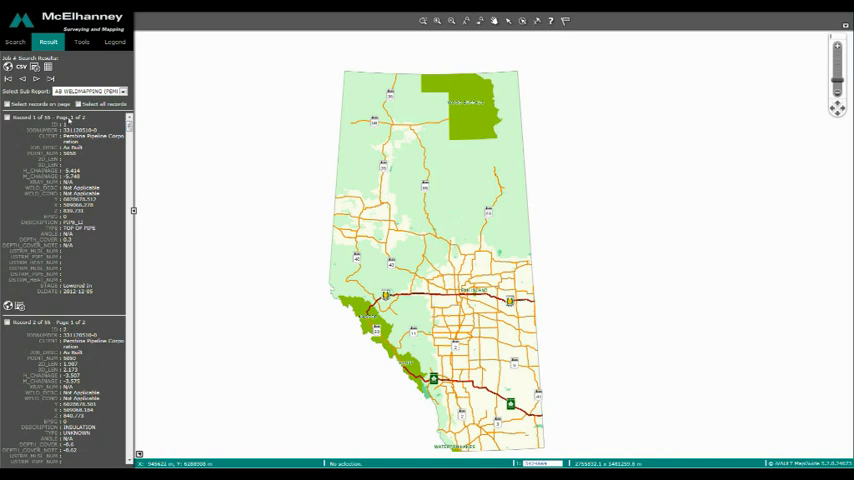
mouse_move(20, 68)
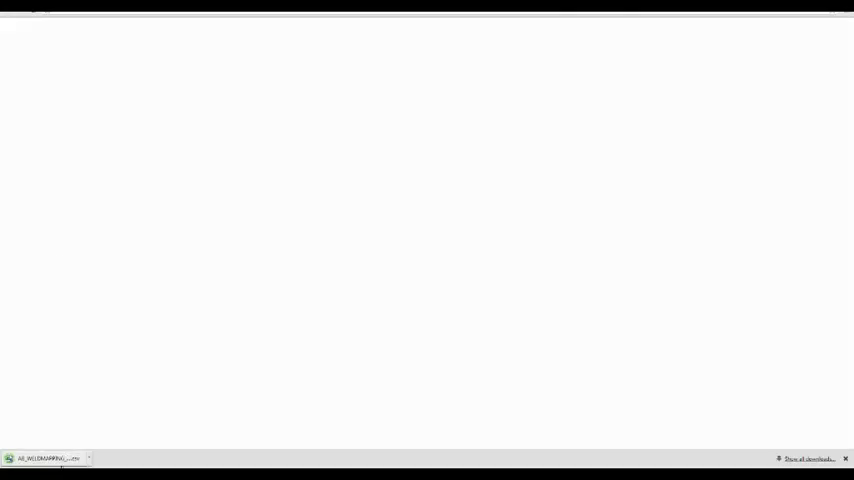
left_click(44, 458)
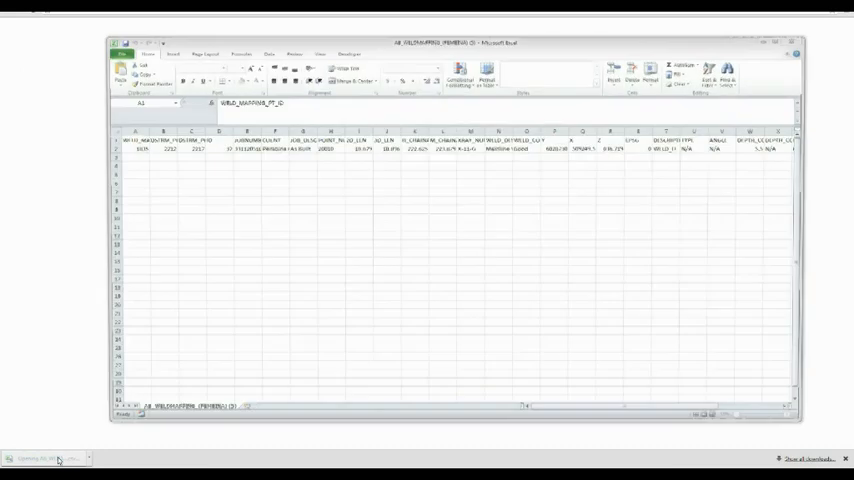